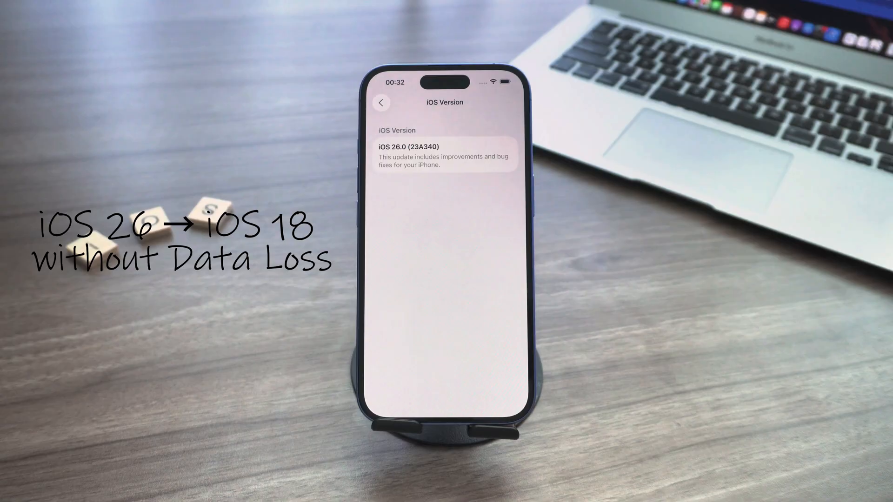
Turn off Find My iPhone under the Apple Account, then start an iCloud Backup now
{"action": "left_click", "coordinate": [453, 335]}
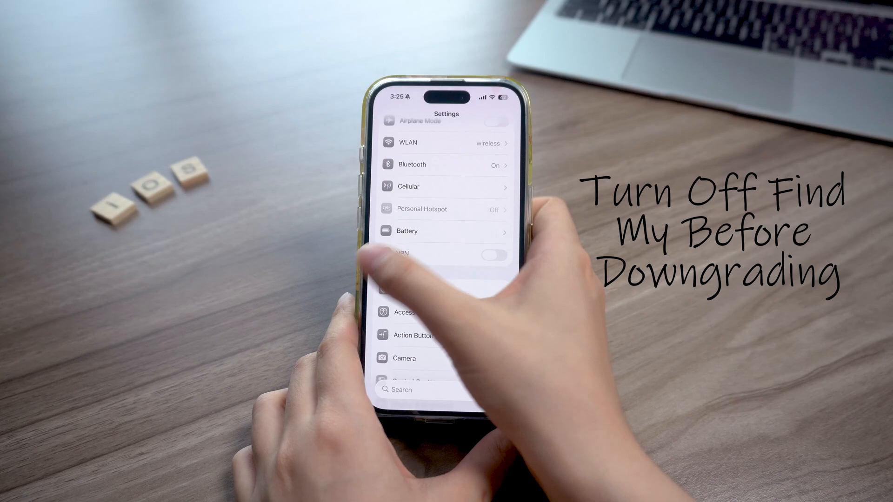
{"action": "scroll", "scroll_direction": "down", "scroll_amount": 3}
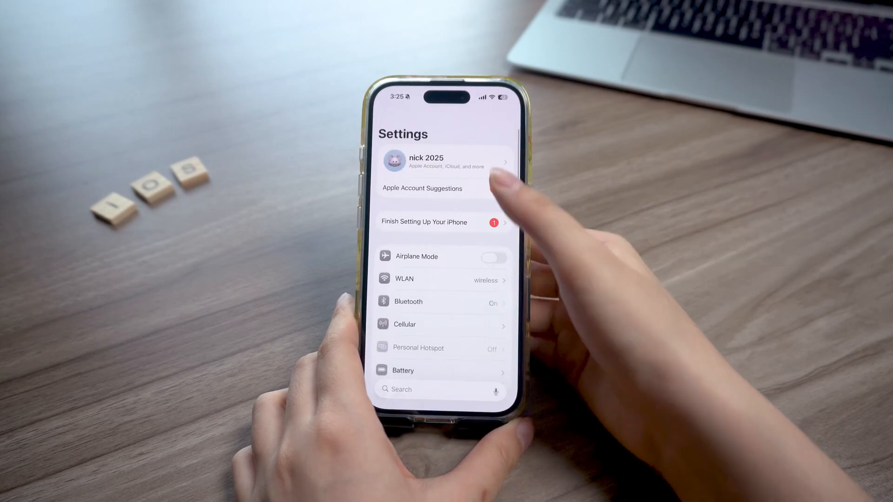
{"action": "left_click", "coordinate": [444, 162]}
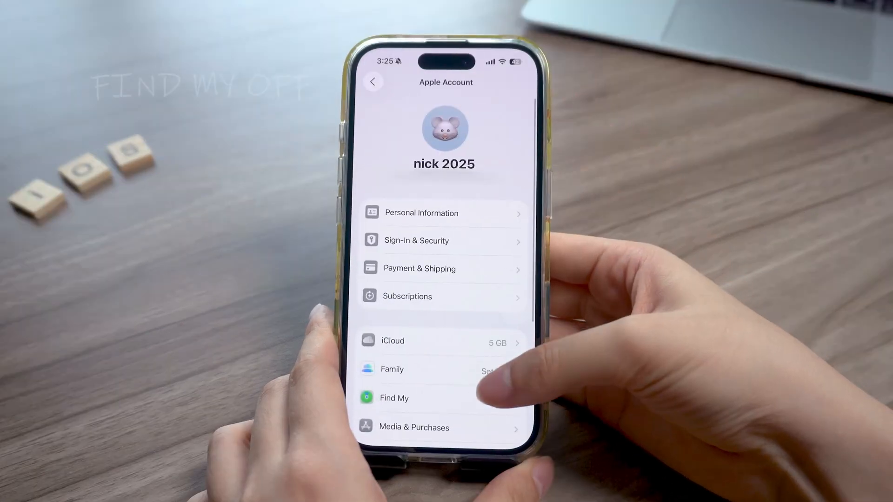
{"action": "left_click", "coordinate": [395, 398]}
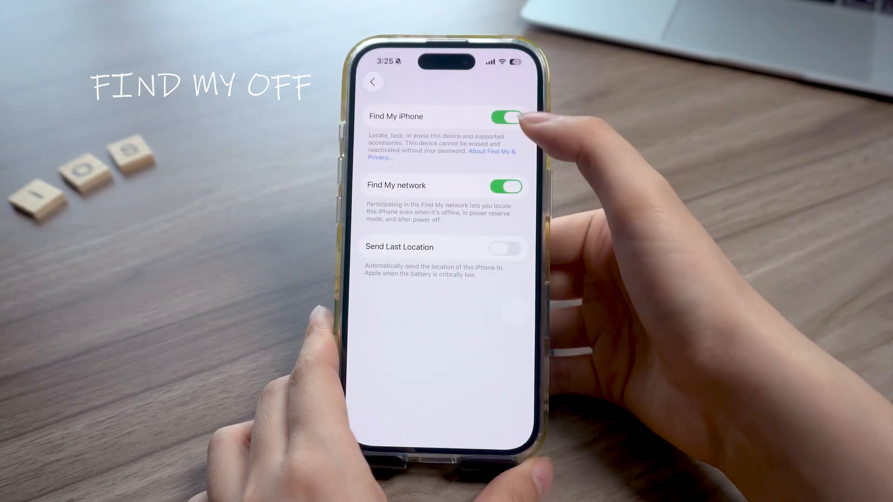
{"action": "left_click", "coordinate": [506, 117]}
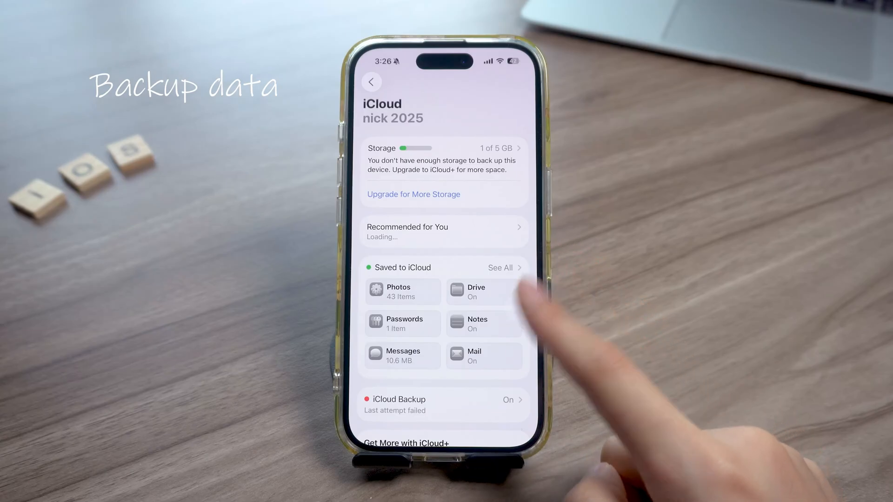
{"action": "mouse_move", "coordinate": [569, 330]}
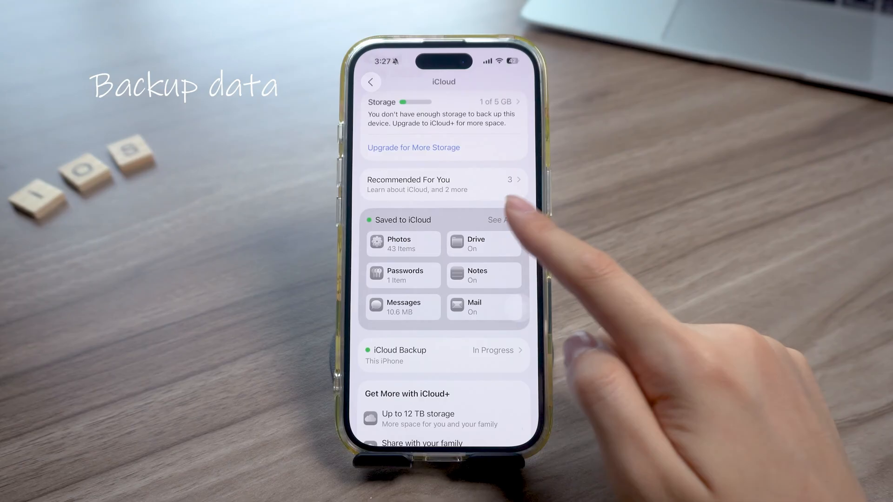
{"action": "left_click", "coordinate": [497, 220]}
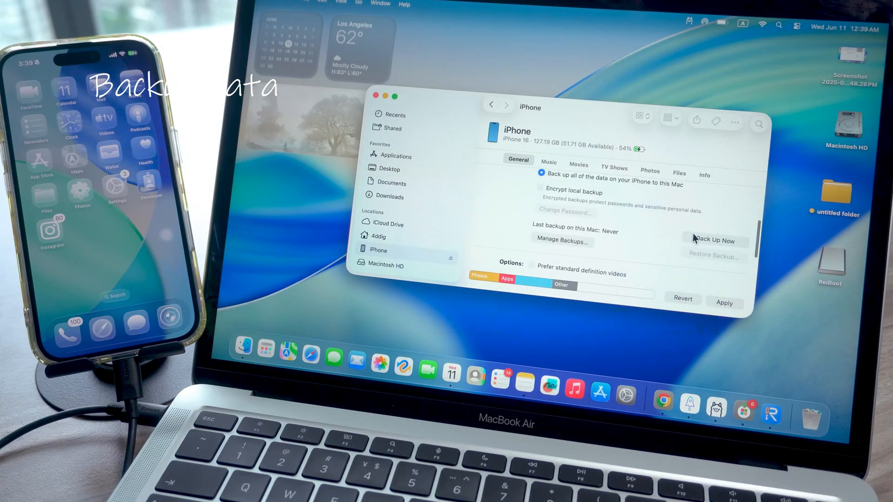
Back up all of the iPhone's data to this Mac from the General tab
{"action": "left_click", "coordinate": [715, 240]}
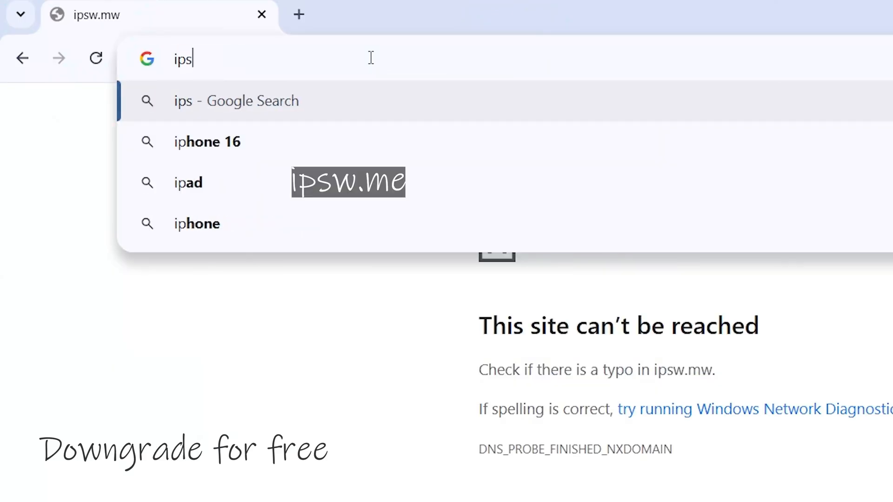
Navigate the browser to the ipsw.me firmware site
{"action": "type", "text": "ipsw.me"}
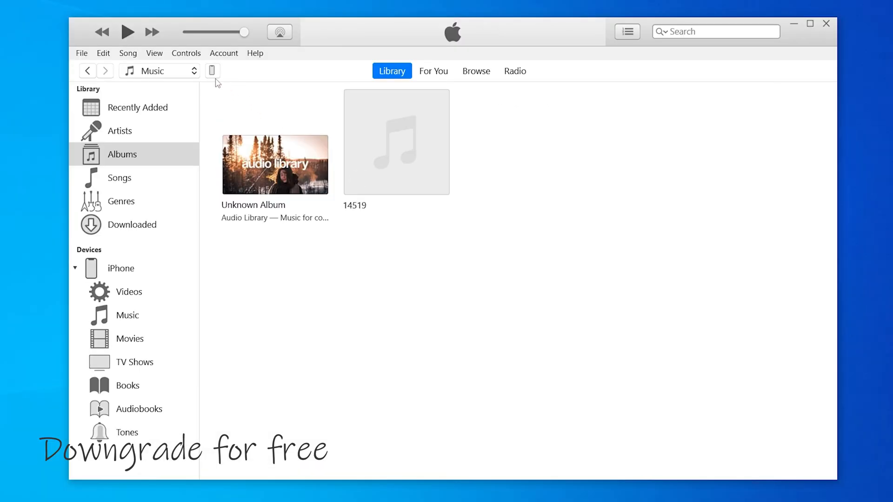
From the iPhone summary, confirm restoring the device to the iOS 18.5 IPSW
{"action": "left_click", "coordinate": [212, 71]}
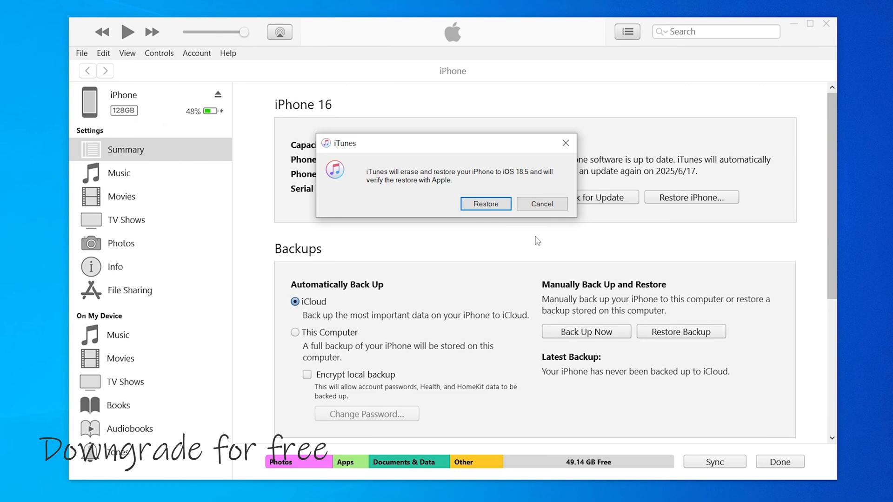
{"action": "left_click_drag", "start_coordinate": [443, 143], "coordinate": [486, 177]}
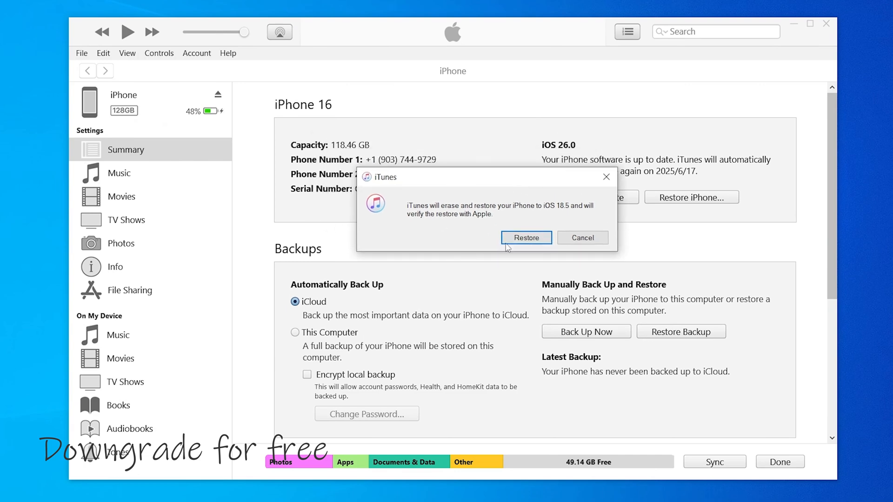
{"action": "mouse_move", "coordinate": [828, 211]}
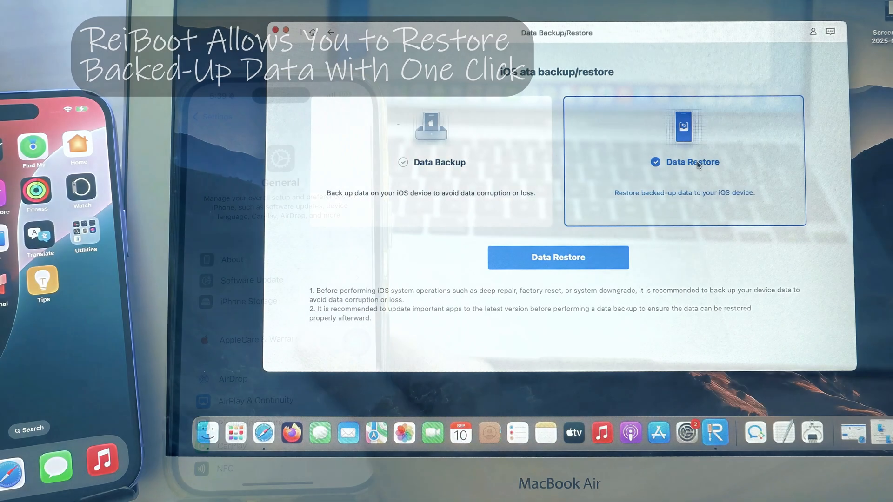
{"action": "left_click", "coordinate": [557, 258]}
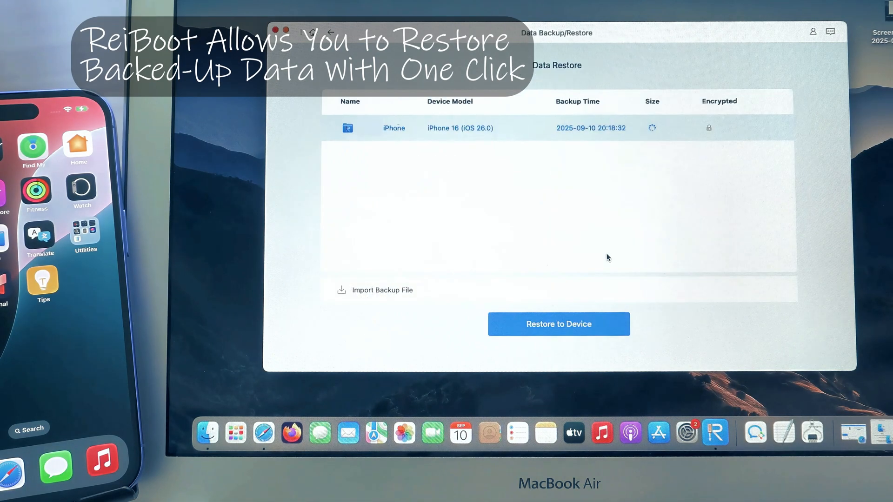
{"action": "mouse_move", "coordinate": [597, 241]}
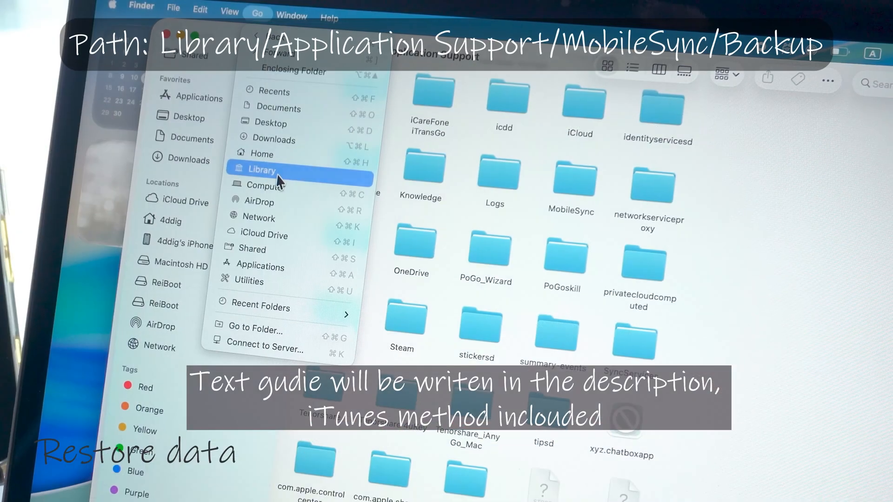
In Library > MobileSync > Backup, edit Info.plist's Product Version string to 18.5
{"action": "left_click", "coordinate": [262, 169]}
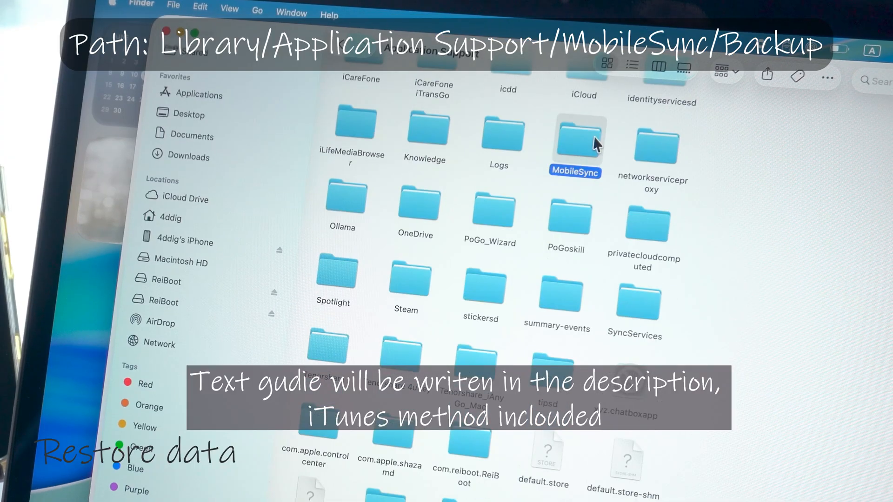
{"action": "double_click", "coordinate": [574, 137]}
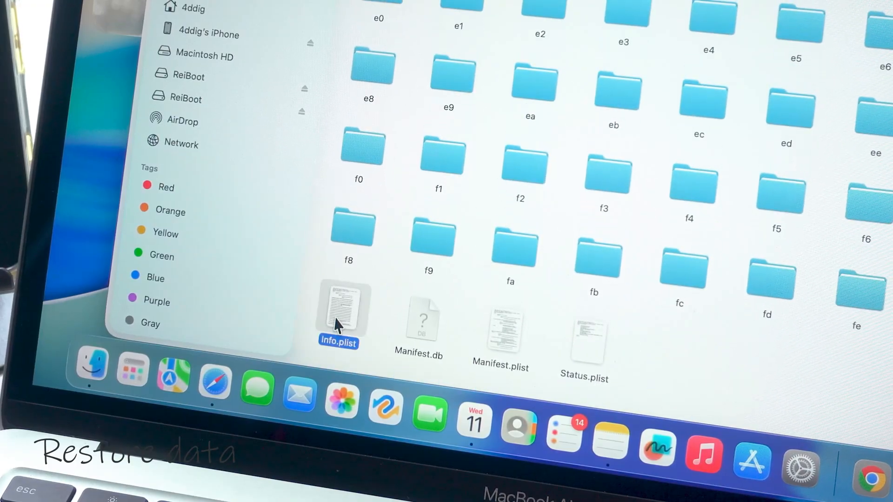
{"action": "double_click", "coordinate": [337, 317]}
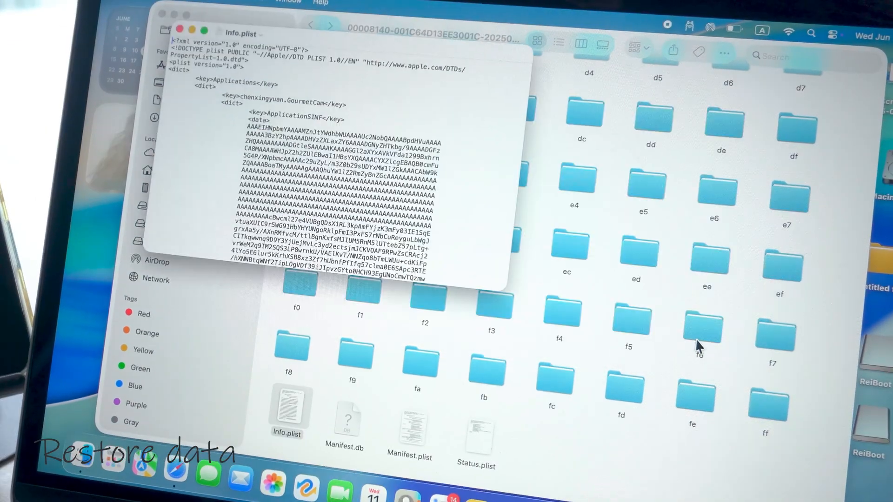
{"action": "type", "text": "product Version</key>"}
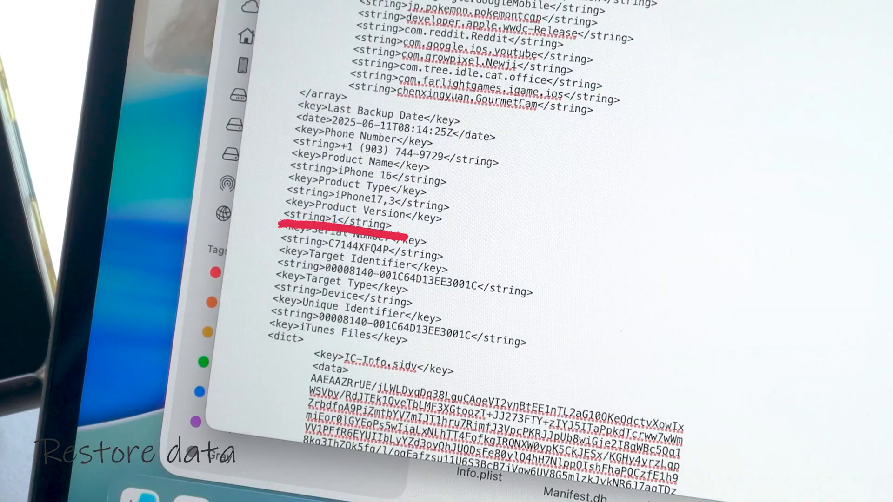
{"action": "type", "text": "18.5"}
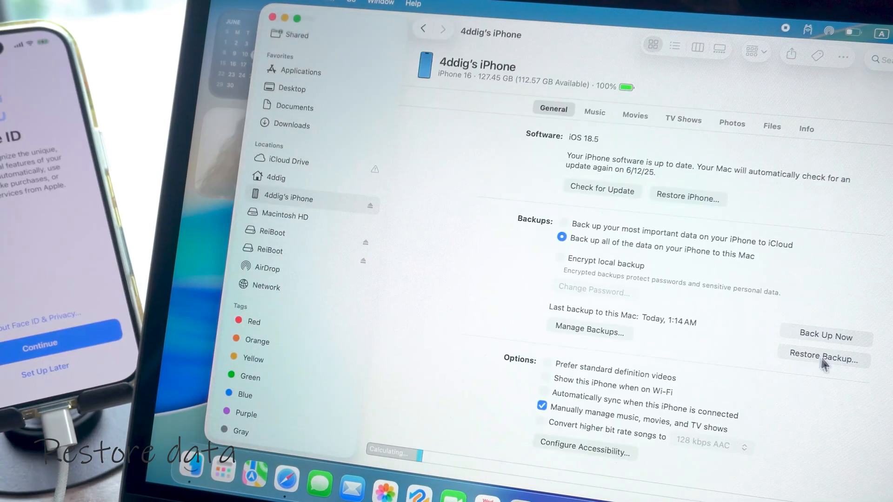
Restore the edited Mac backup onto the iPhone running iOS 18.5
{"action": "left_click", "coordinate": [822, 355]}
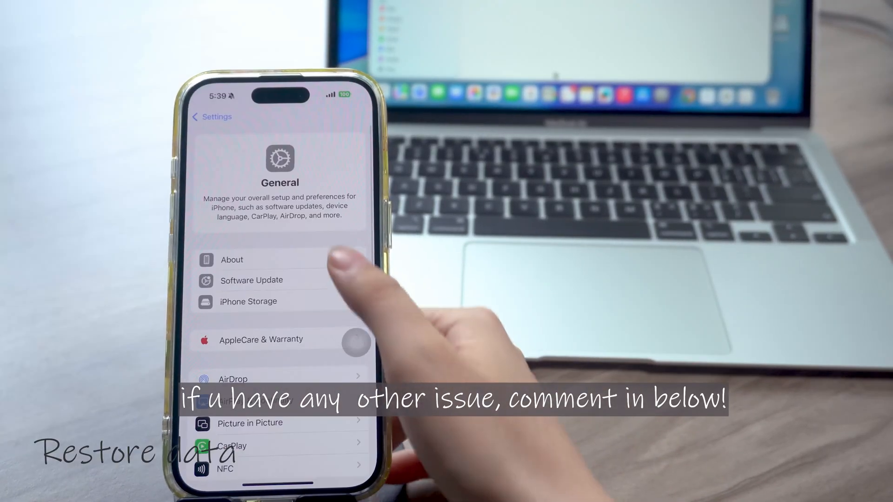
{"action": "left_click", "coordinate": [231, 259]}
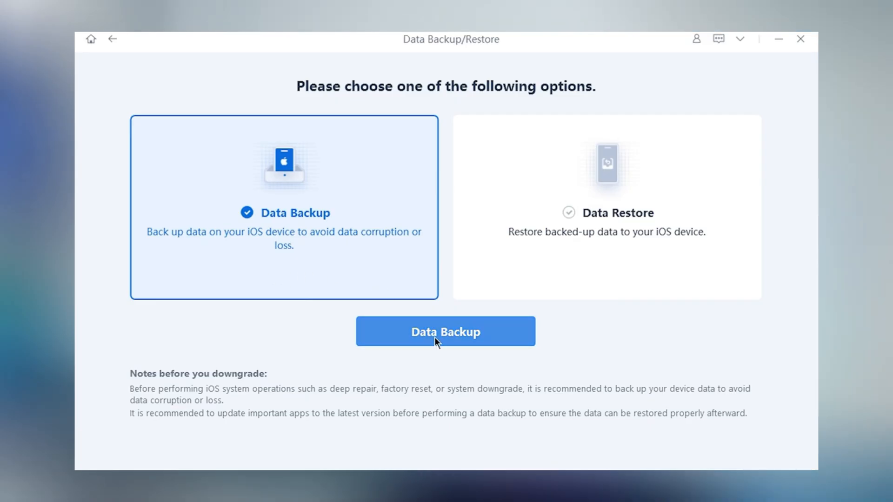
Start the data backup, download the iOS 18.5 firmware, and restore the iPhone 16 backup to the device
{"action": "left_click", "coordinate": [445, 331]}
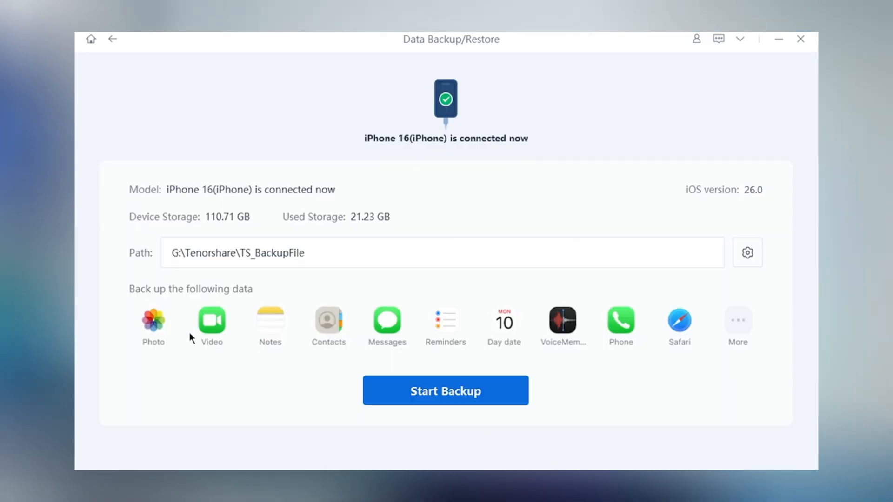
{"action": "left_click", "coordinate": [446, 391]}
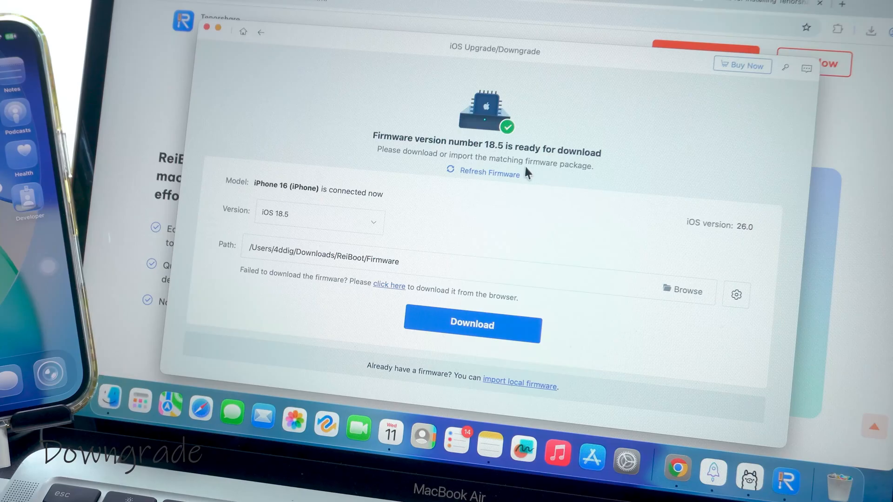
{"action": "left_click", "coordinate": [472, 324]}
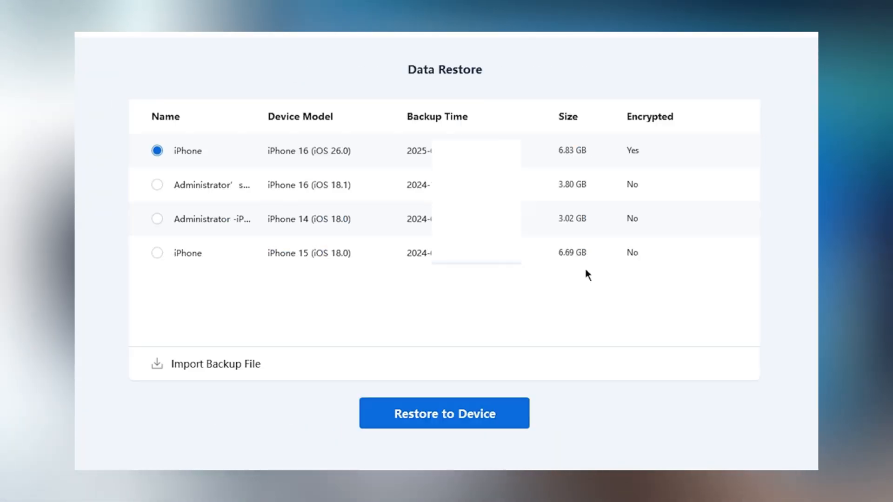
{"action": "mouse_move", "coordinate": [490, 406]}
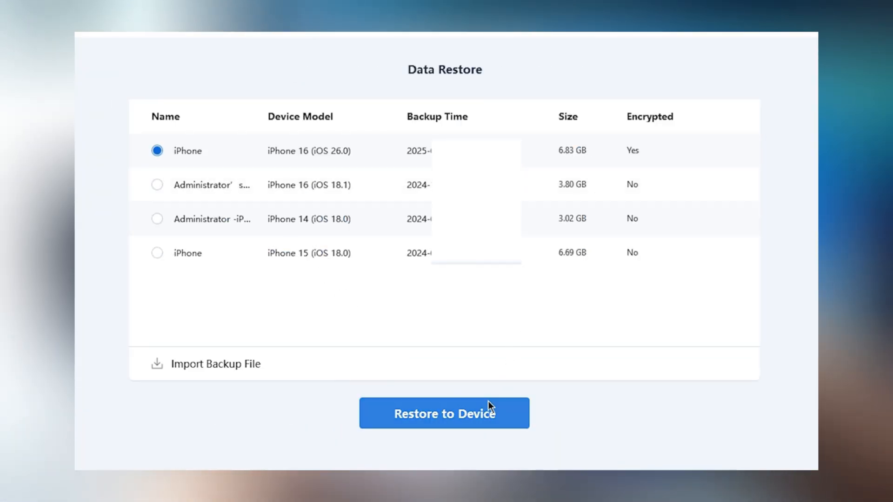
{"action": "left_click", "coordinate": [444, 413]}
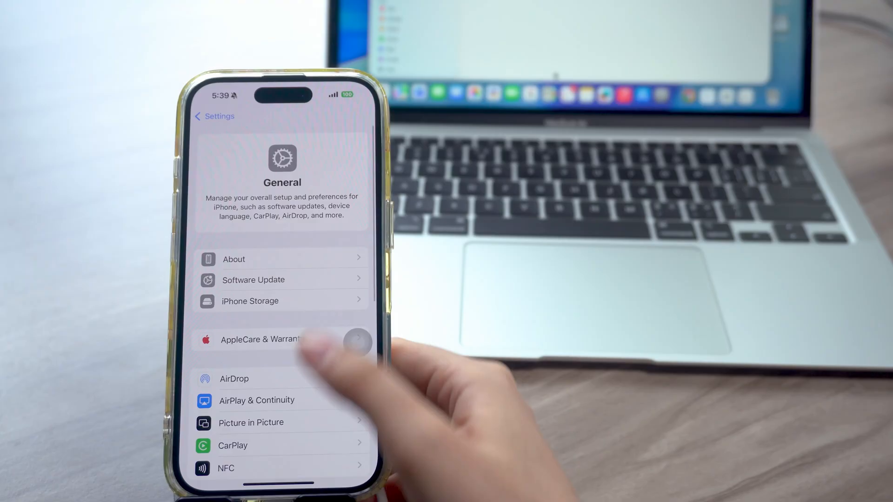
{"action": "left_click", "coordinate": [253, 280]}
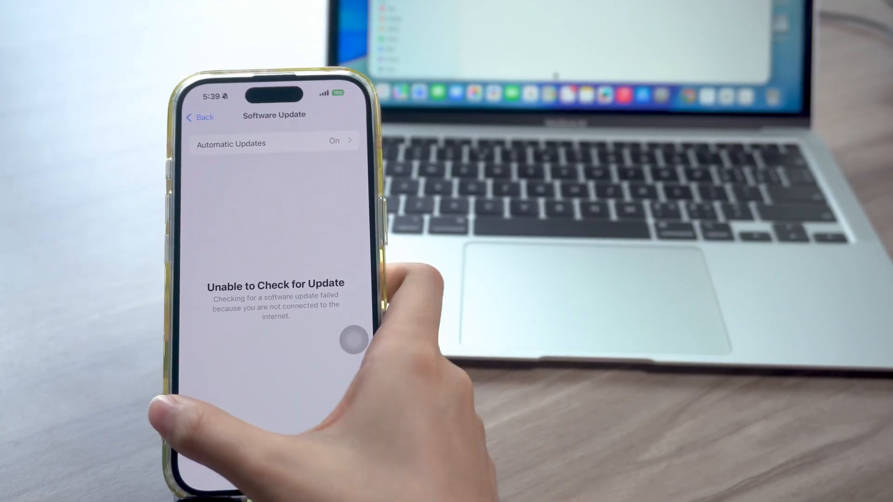
{"action": "left_click", "coordinate": [199, 117]}
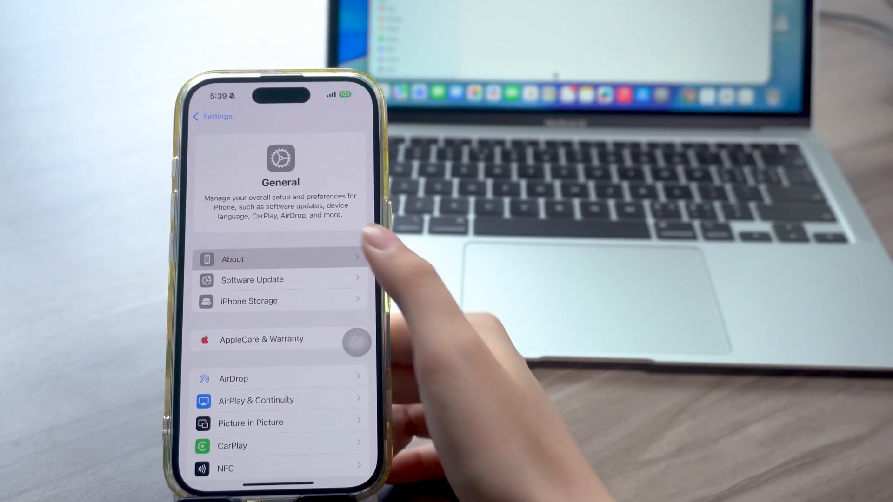